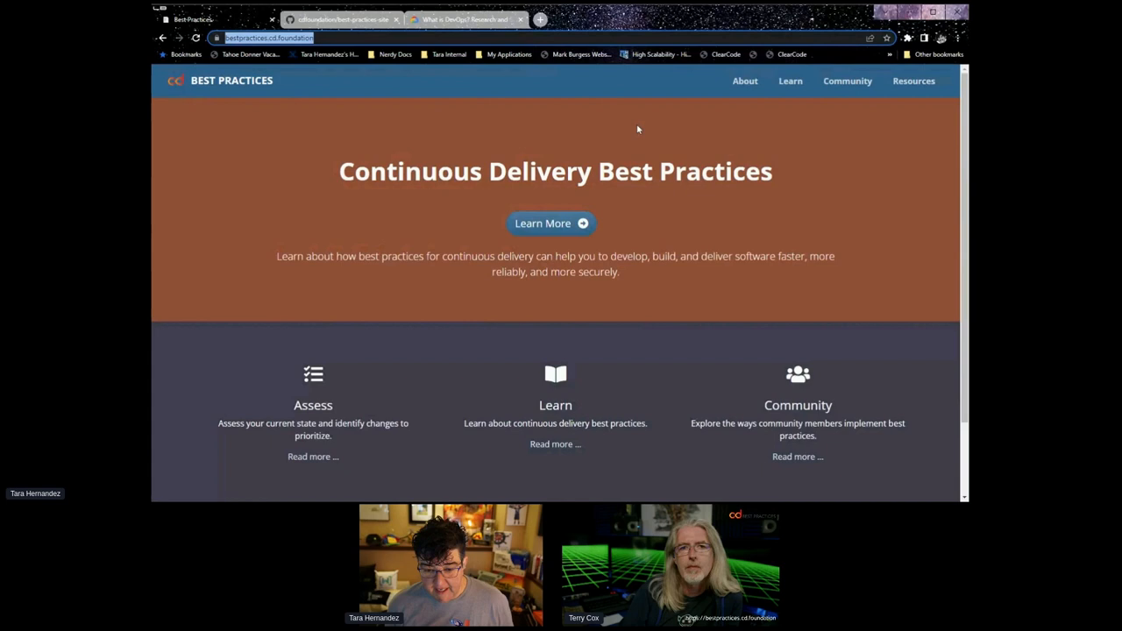
mouse_move(769, 132)
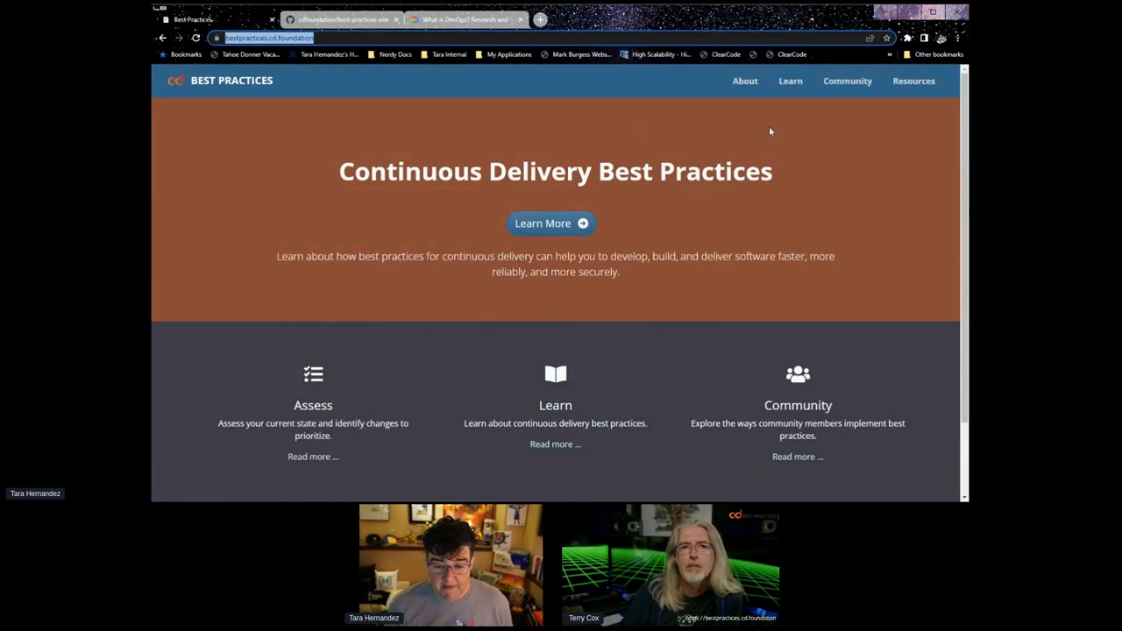
mouse_move(715, 154)
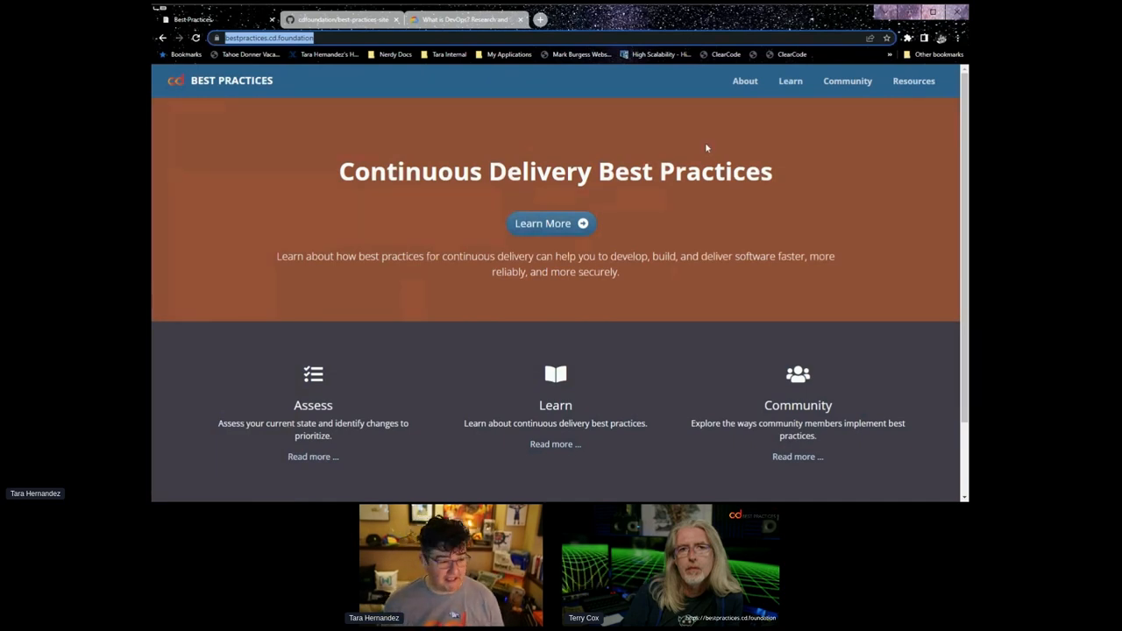
mouse_move(749, 67)
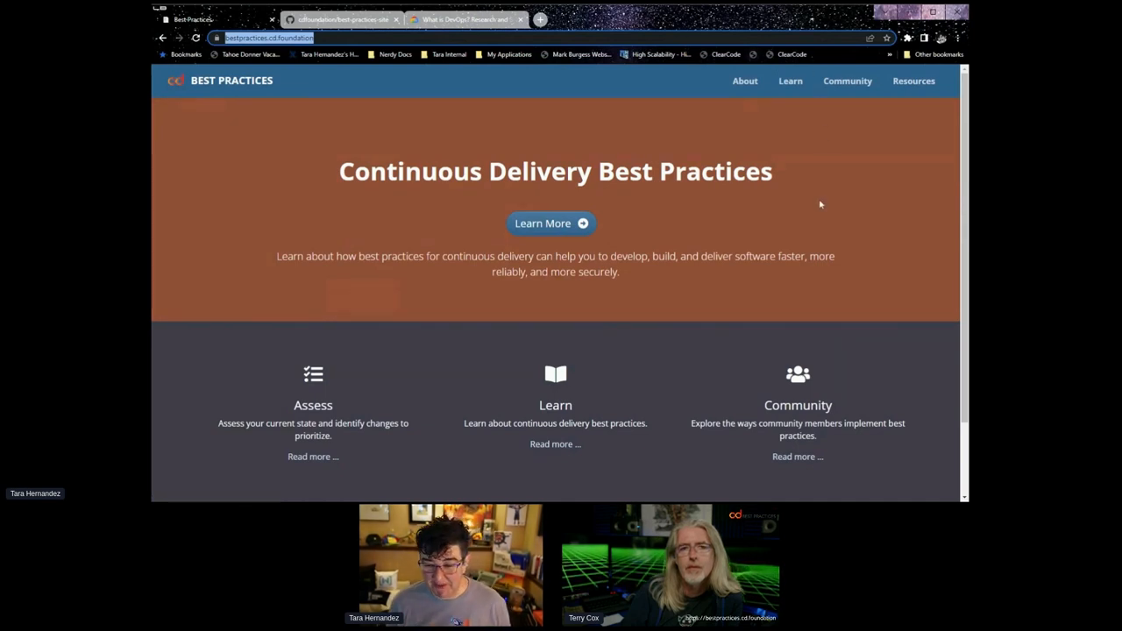
mouse_move(809, 186)
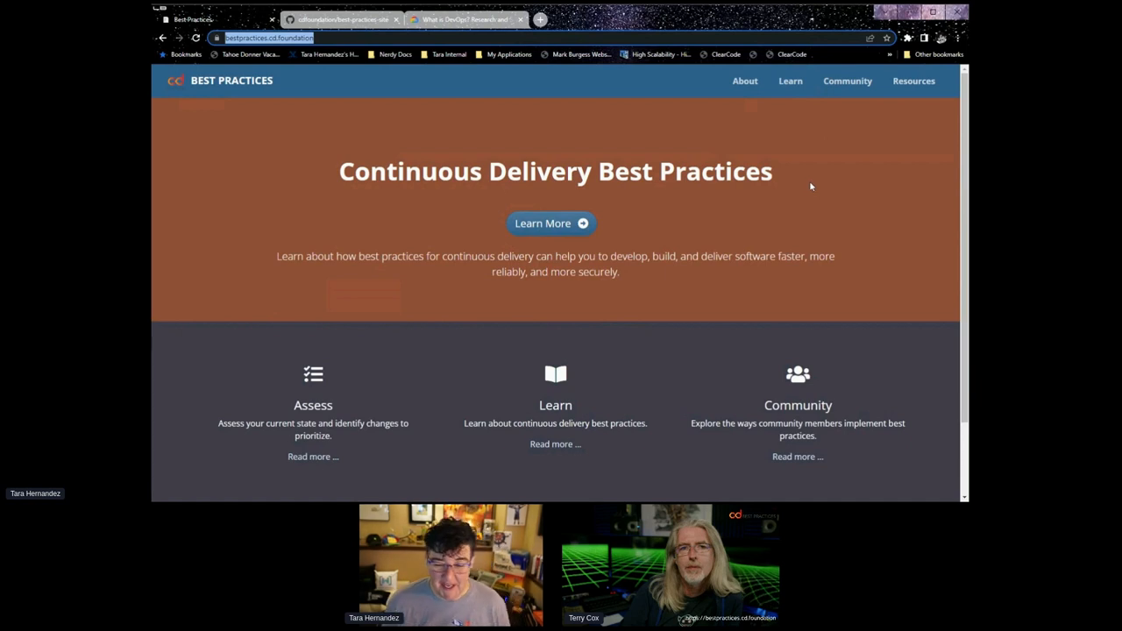
mouse_move(800, 184)
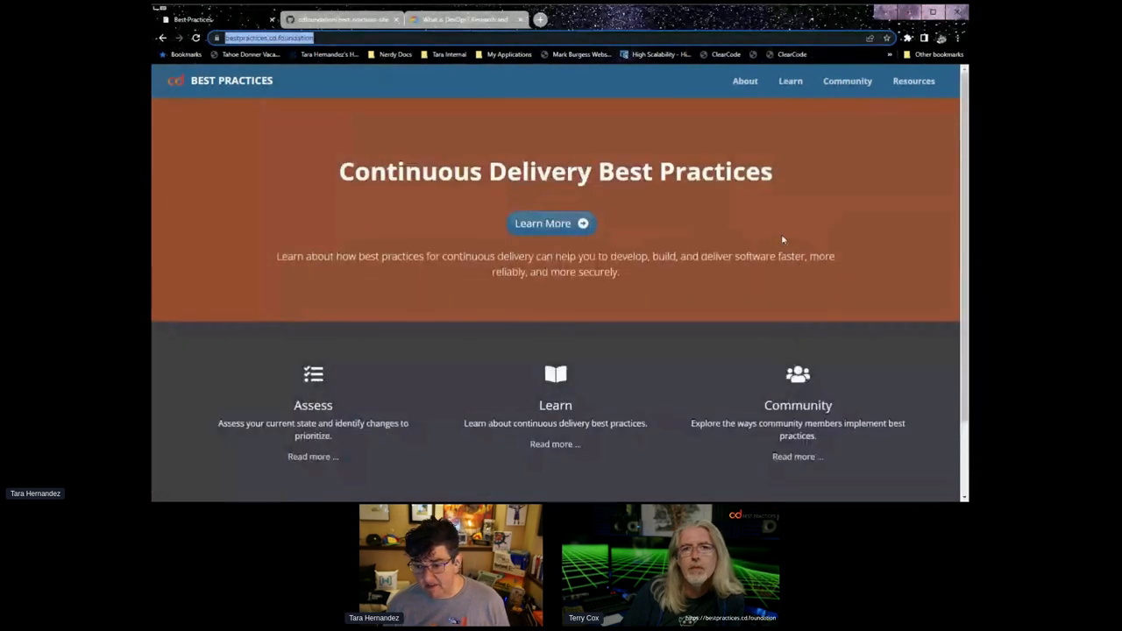
mouse_move(756, 115)
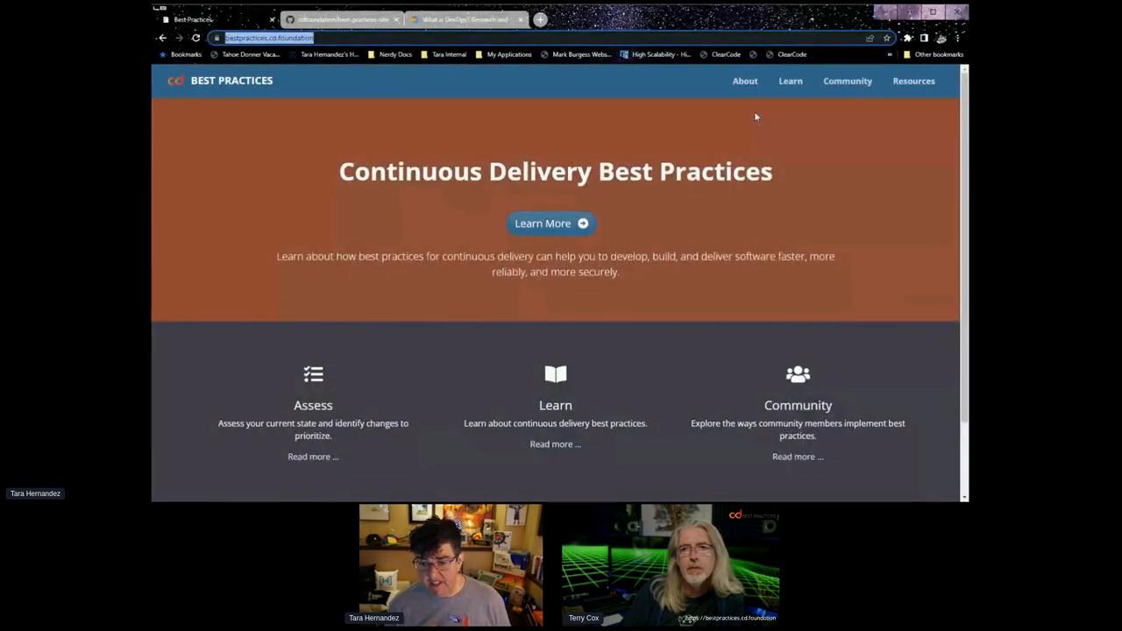
mouse_move(788, 81)
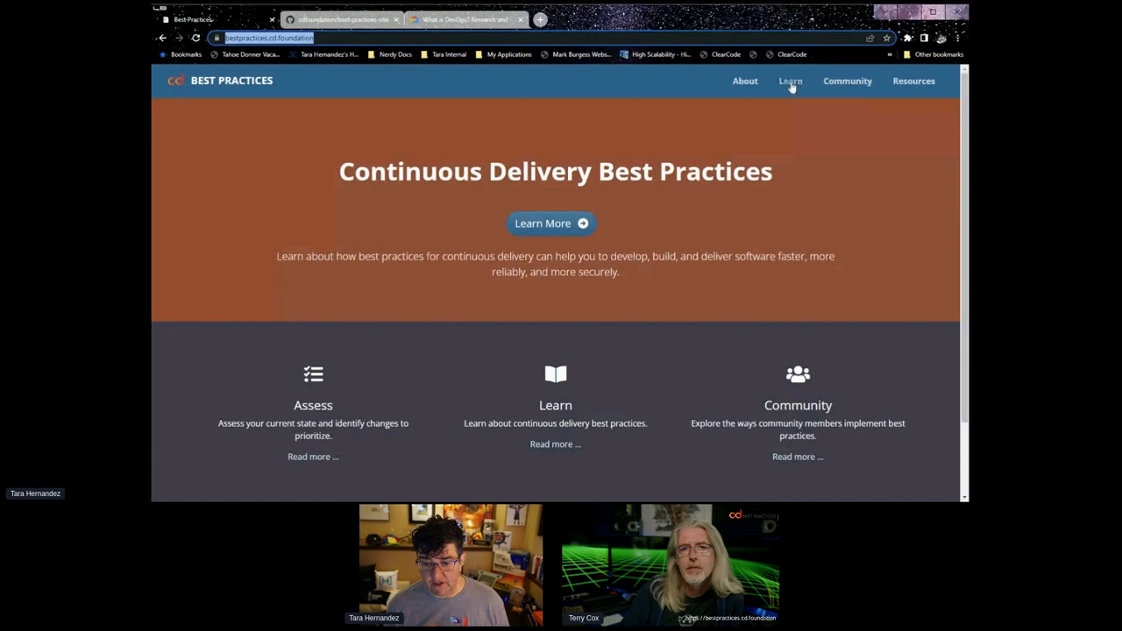
Step: Go to the site's Learn section from the top navigation
left_click(789, 81)
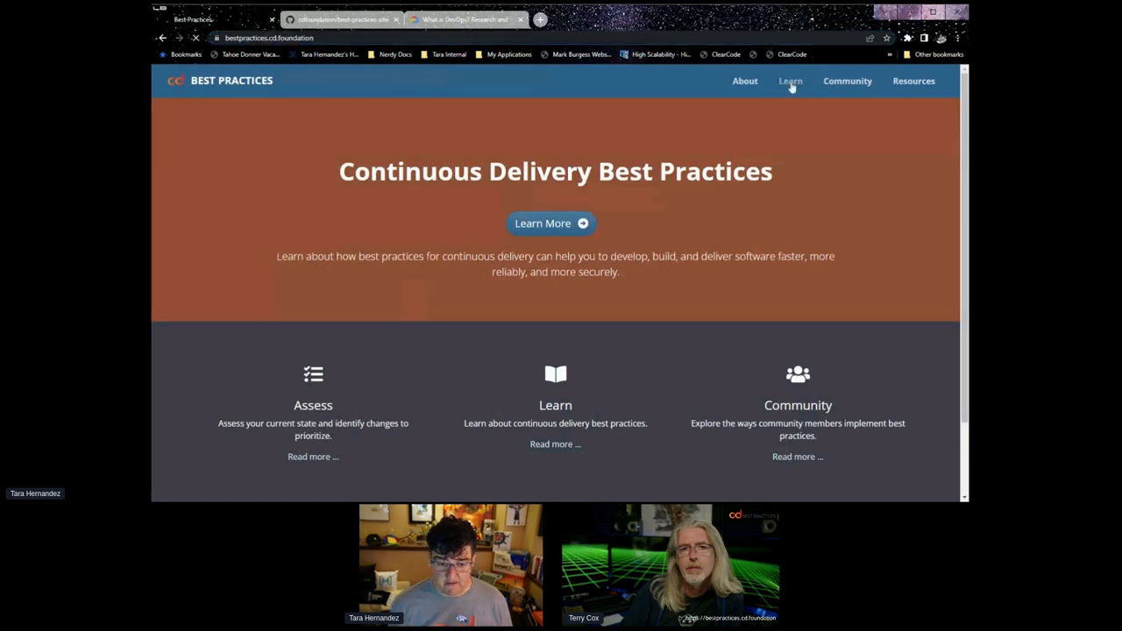
left_click(788, 80)
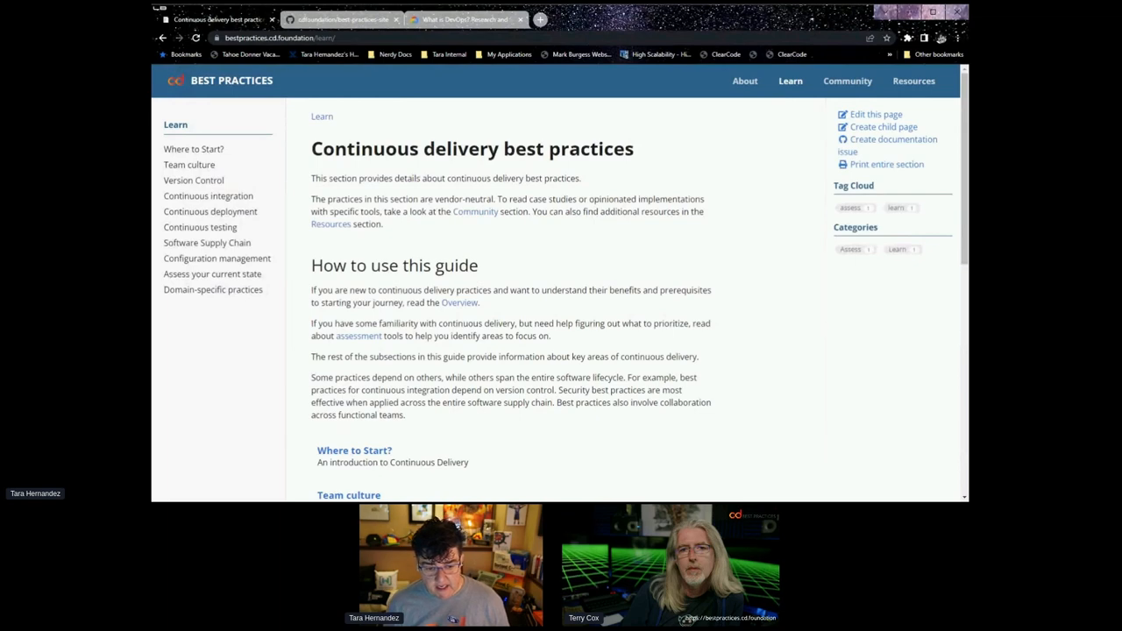
mouse_move(210, 211)
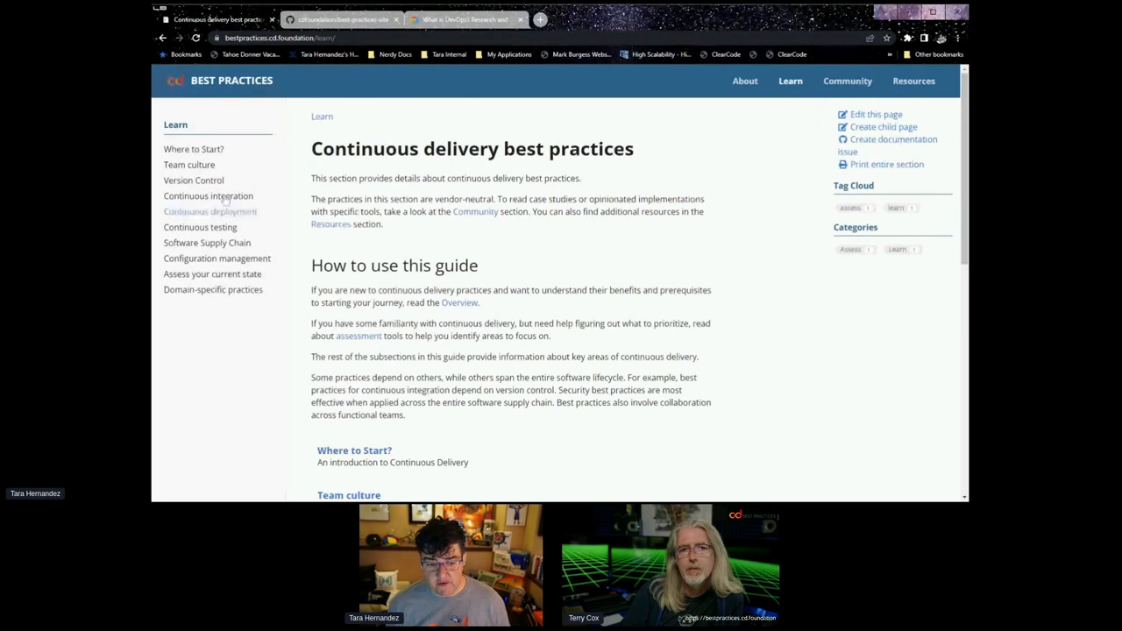
Step: Browse the Team culture, Version Control and Continuous integration guides in turn
left_click(189, 165)
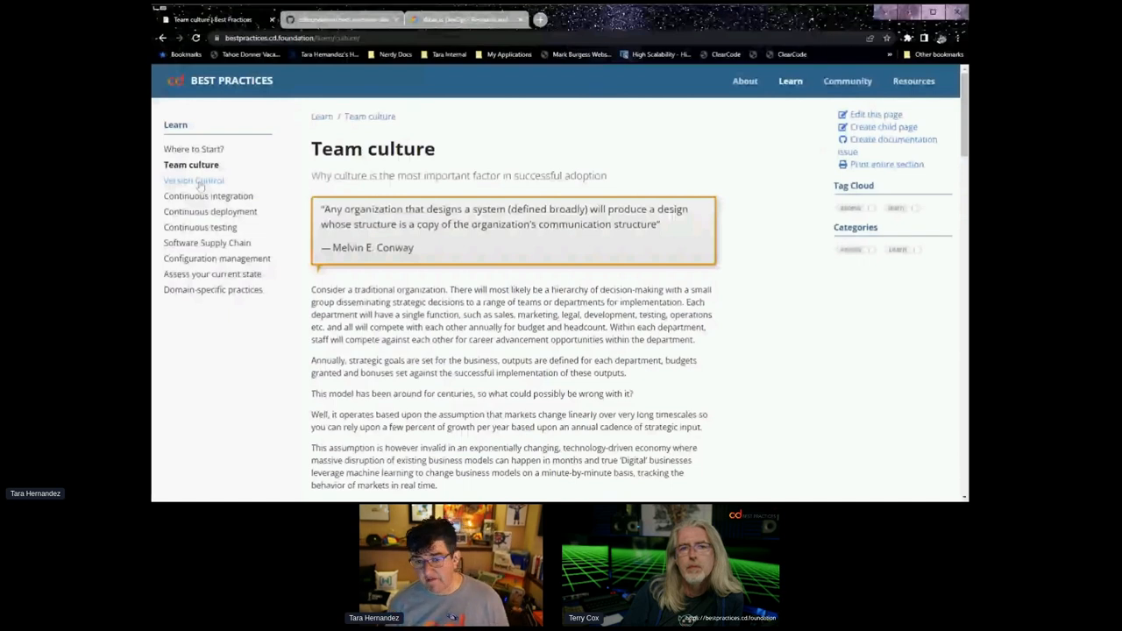
left_click(193, 179)
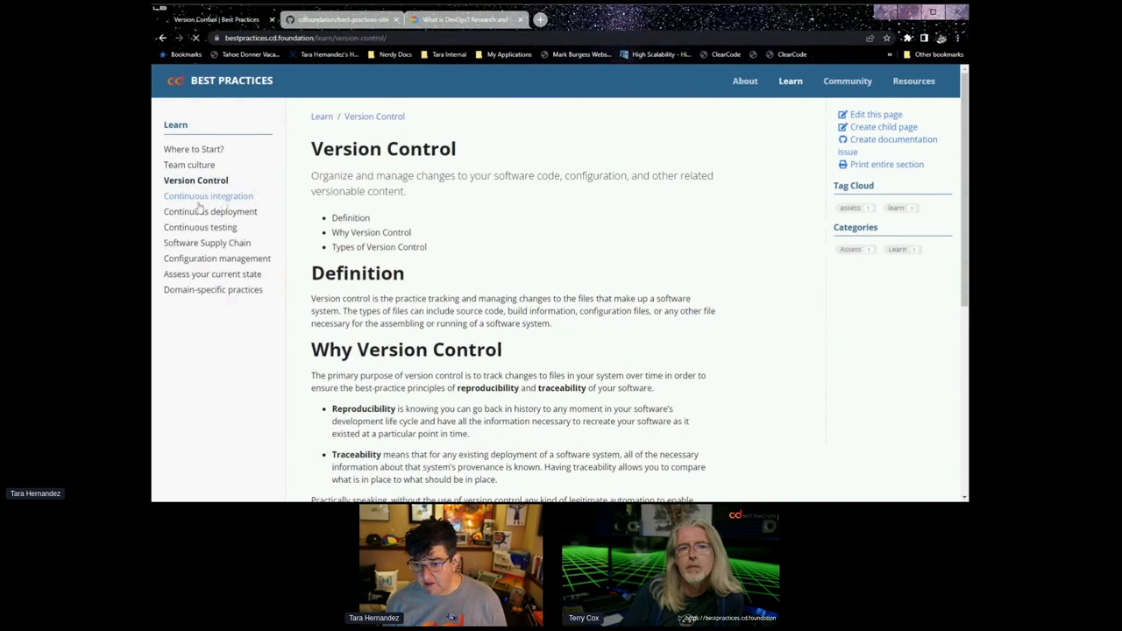
left_click(207, 197)
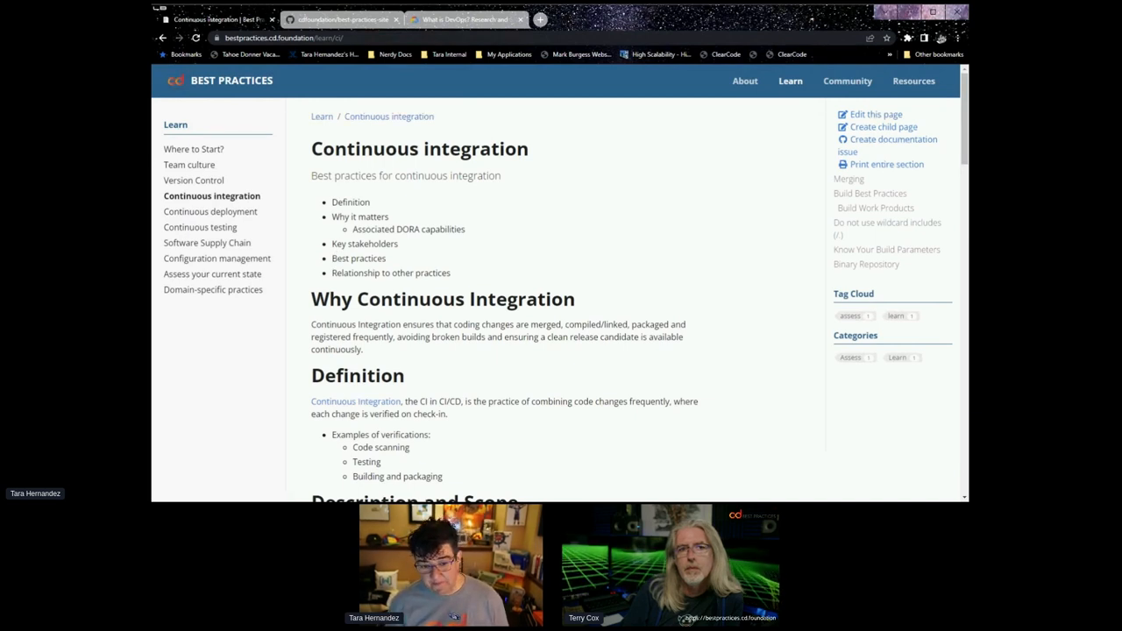
Step: Switch to the cdfoundation/best-practices-site repository's code page on GitHub
left_click(342, 19)
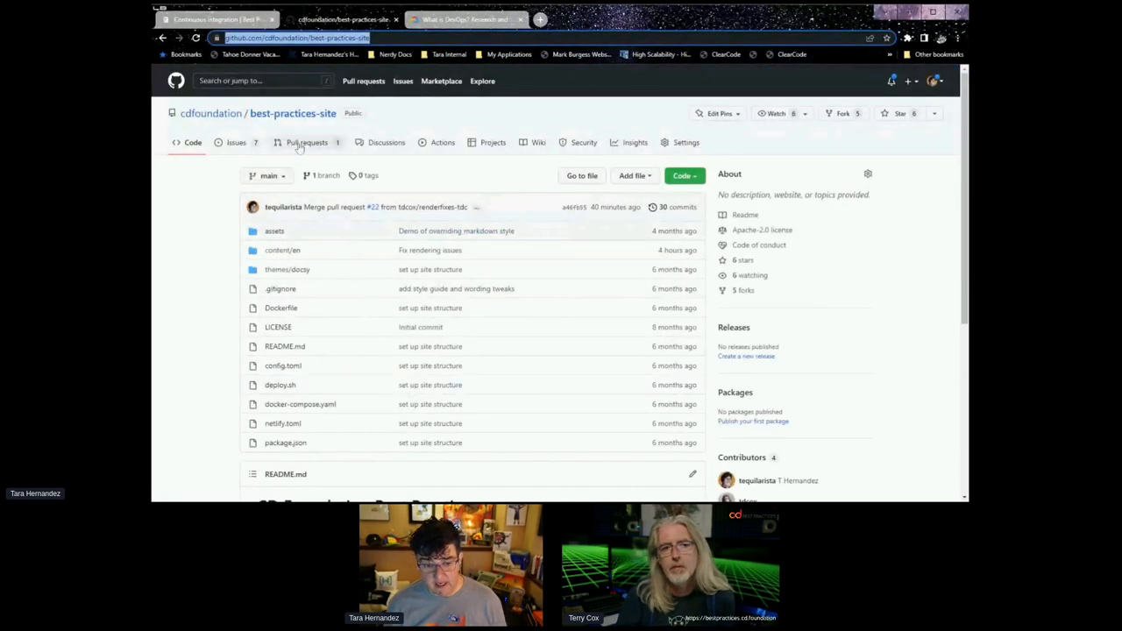
mouse_move(279, 150)
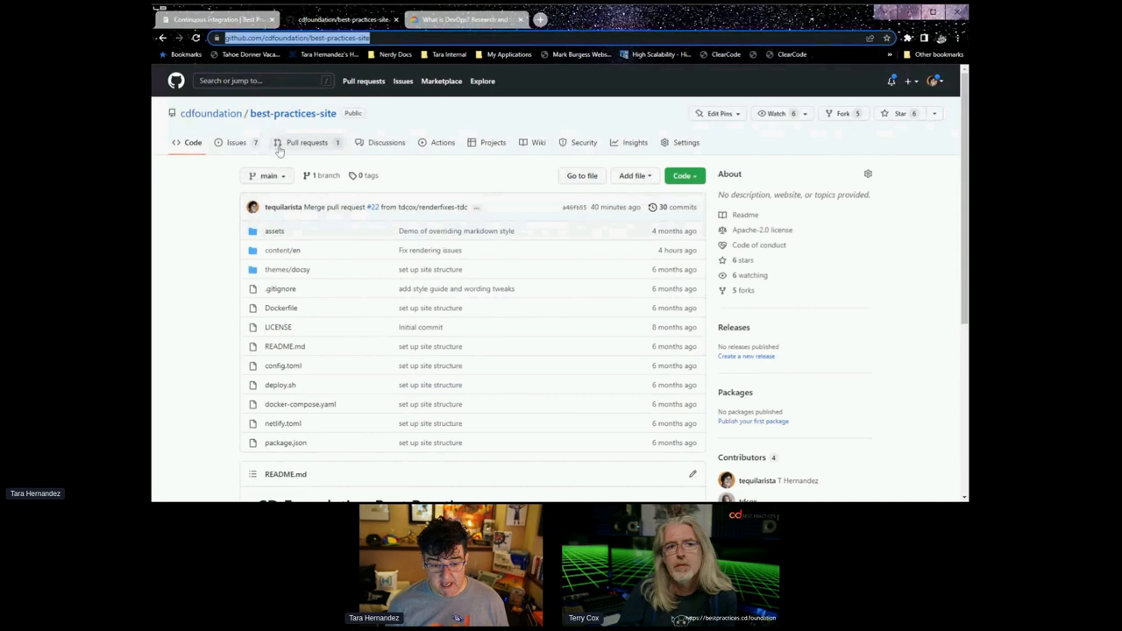
left_click(235, 142)
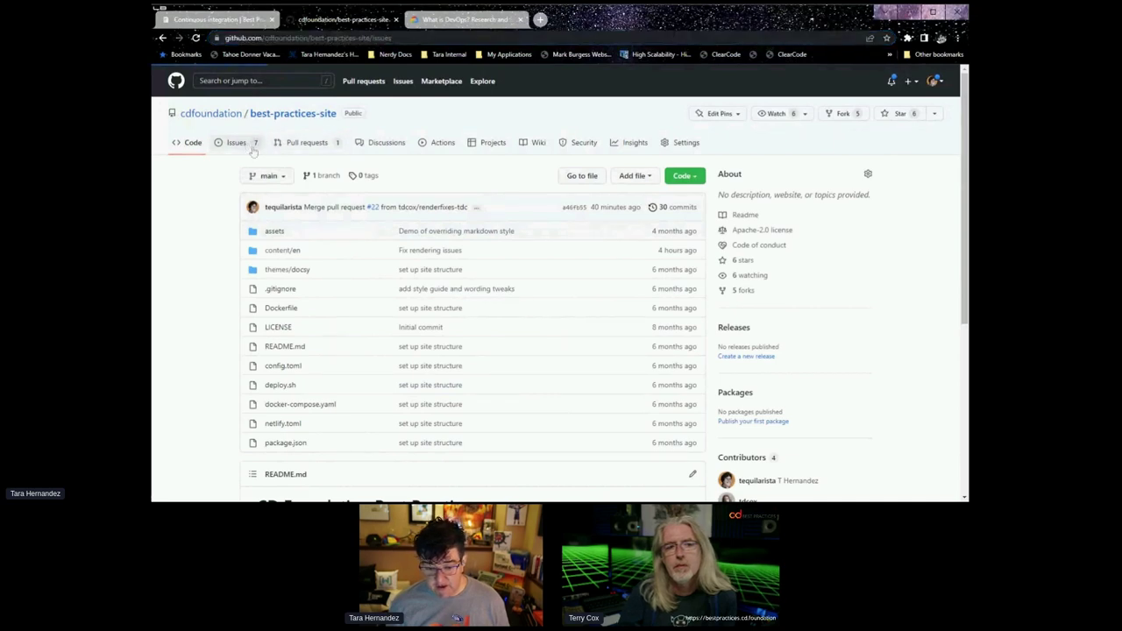
Step: Review the repository's 7 open issues, then return to the site's Community contribution guidelines
left_click(235, 142)
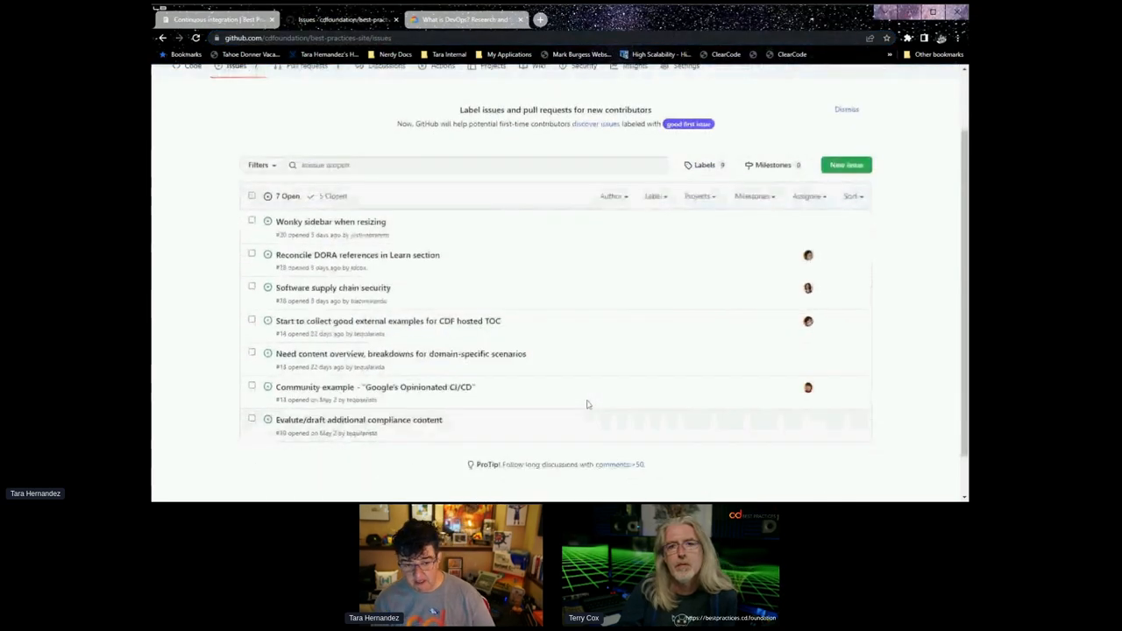
scroll("up", 3)
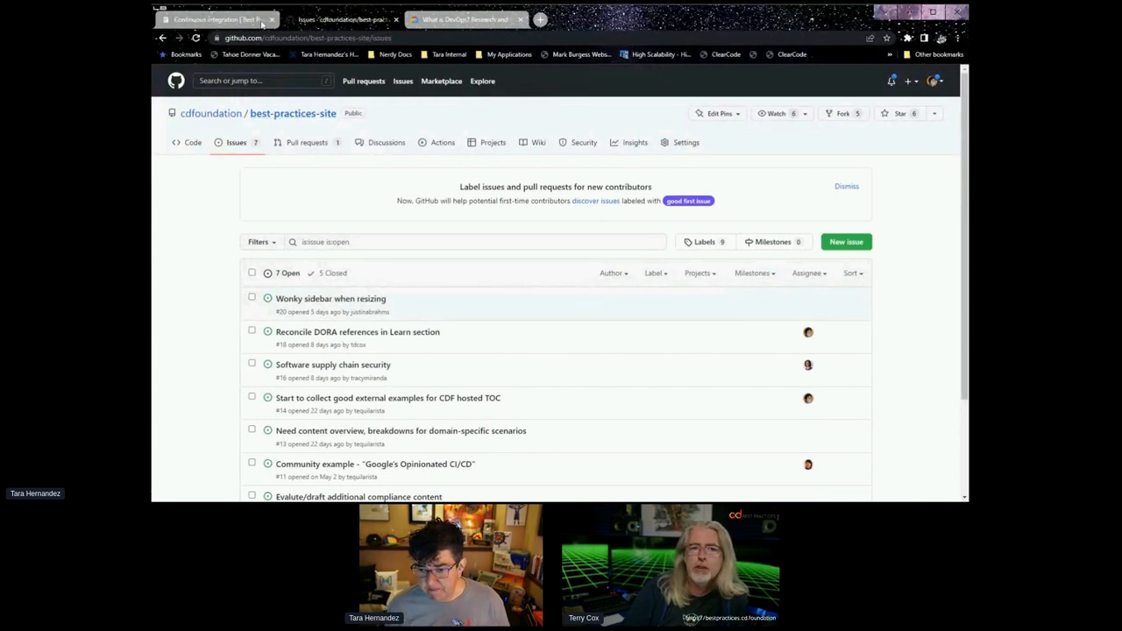
left_click(214, 19)
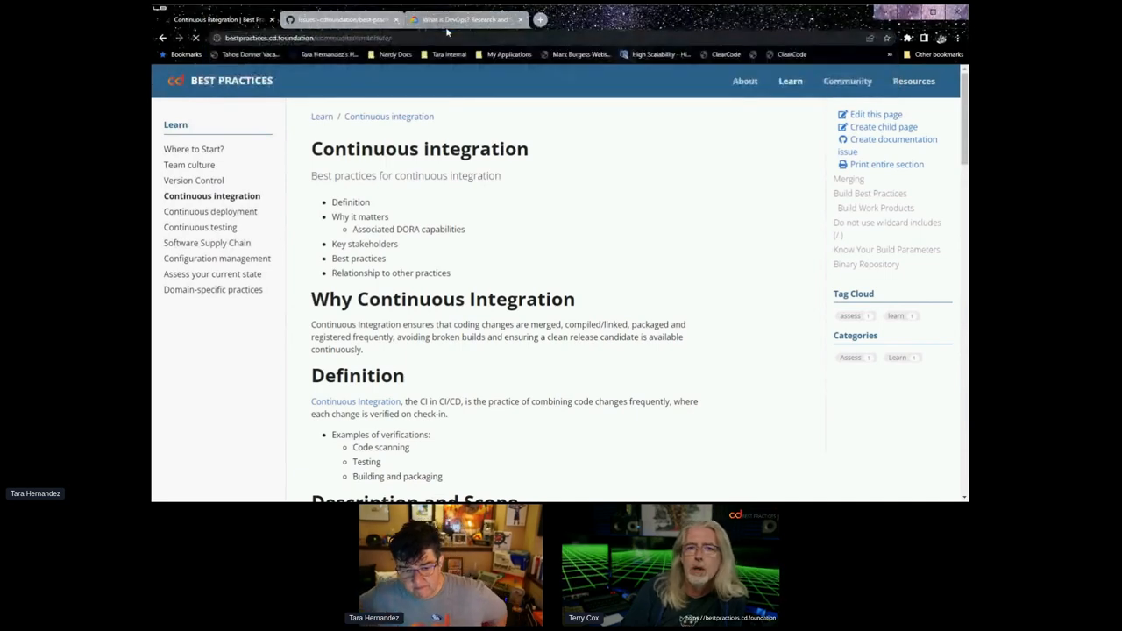
left_click(847, 81)
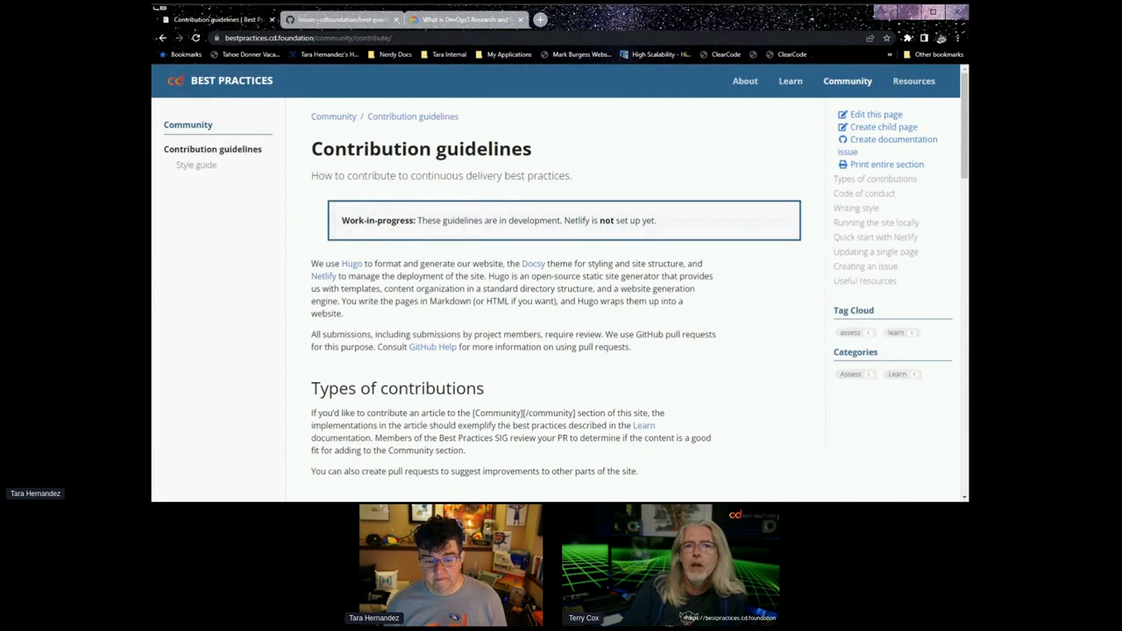
scroll("down", 3)
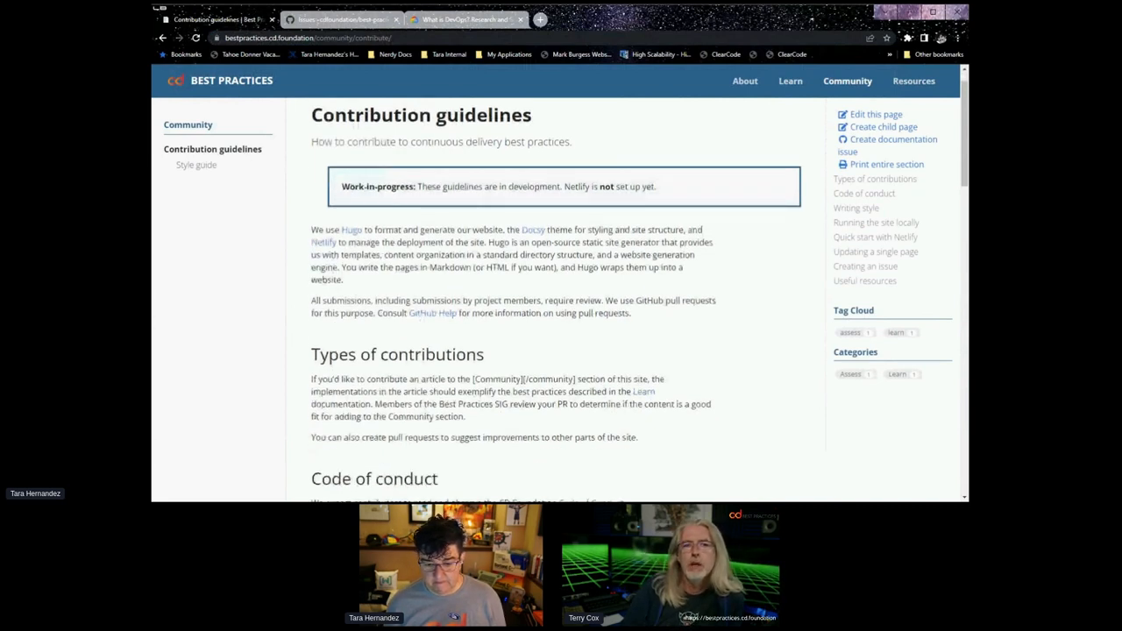
scroll("down", 3)
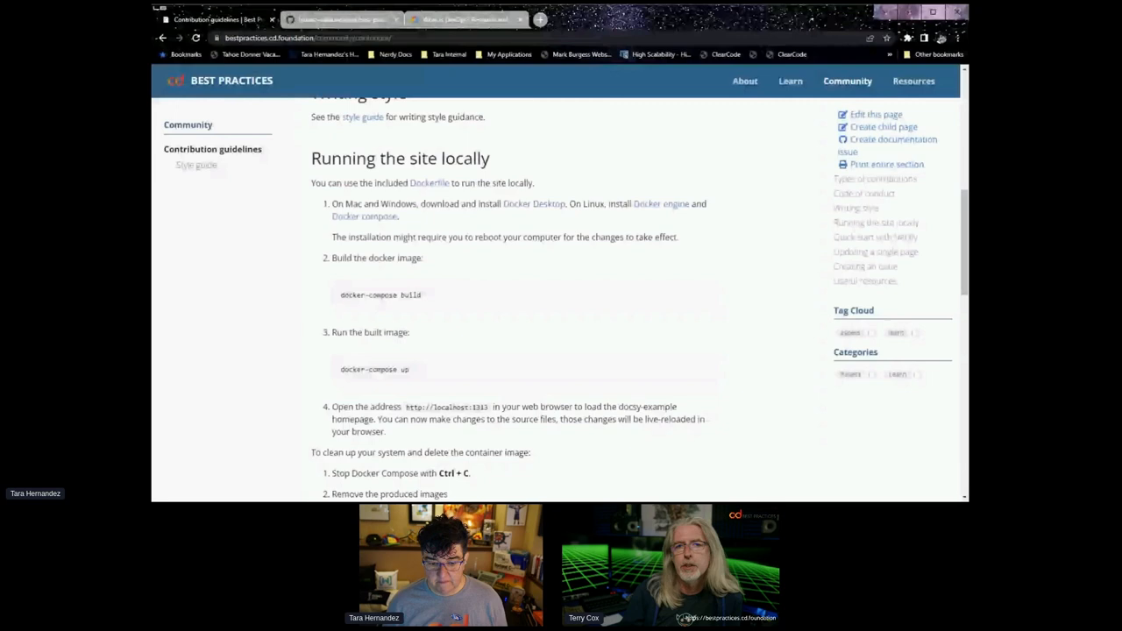
scroll("down", 3)
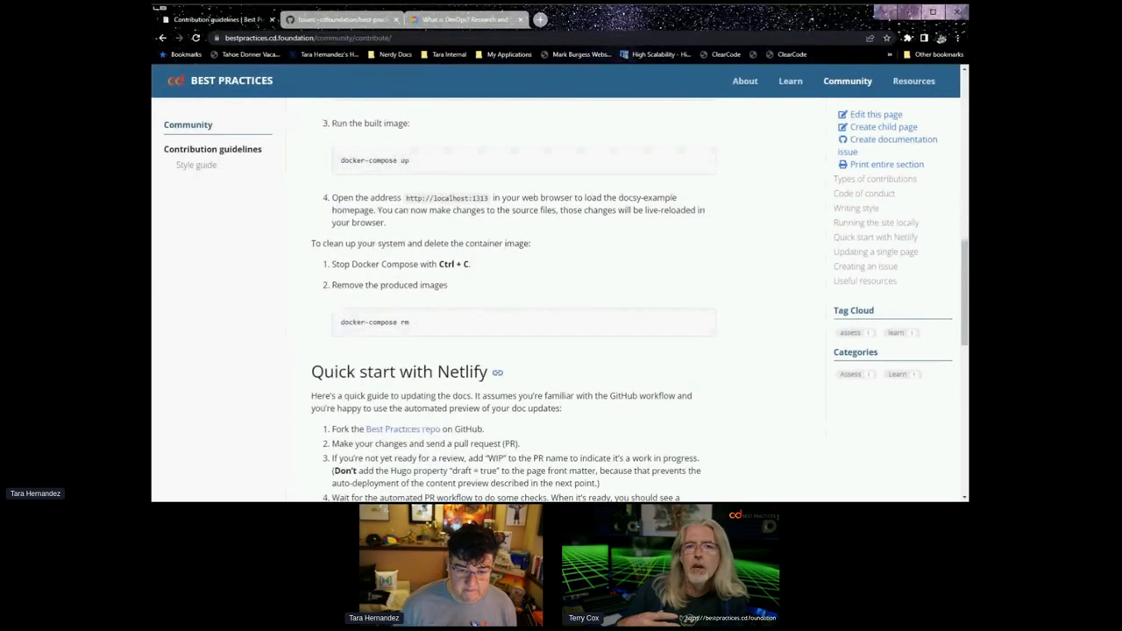
scroll("up", 3)
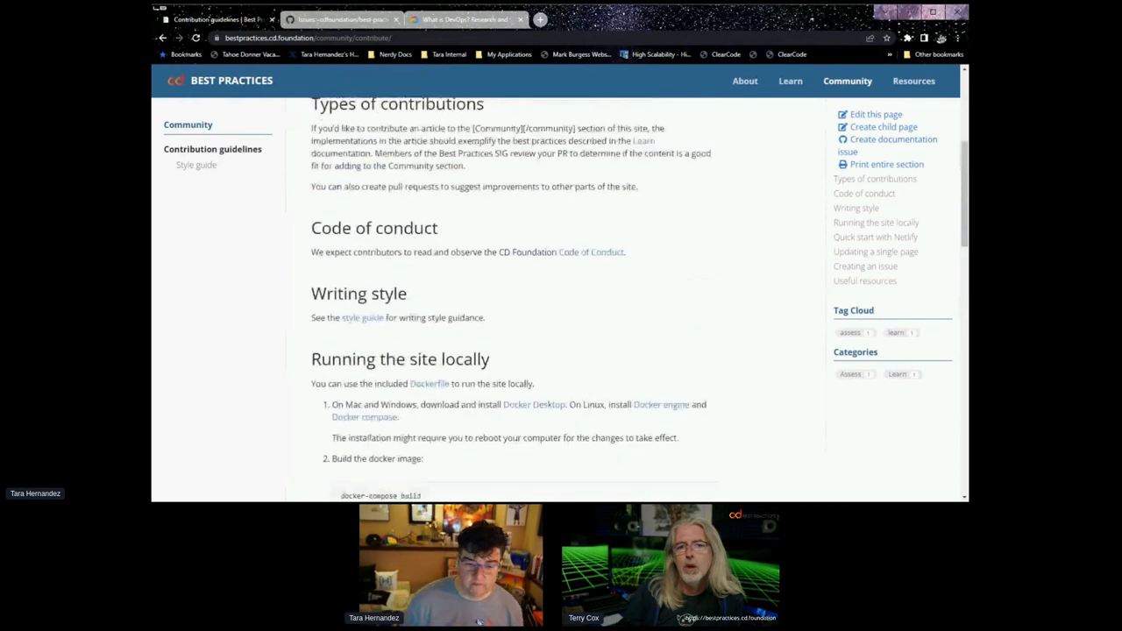
scroll("up", 3)
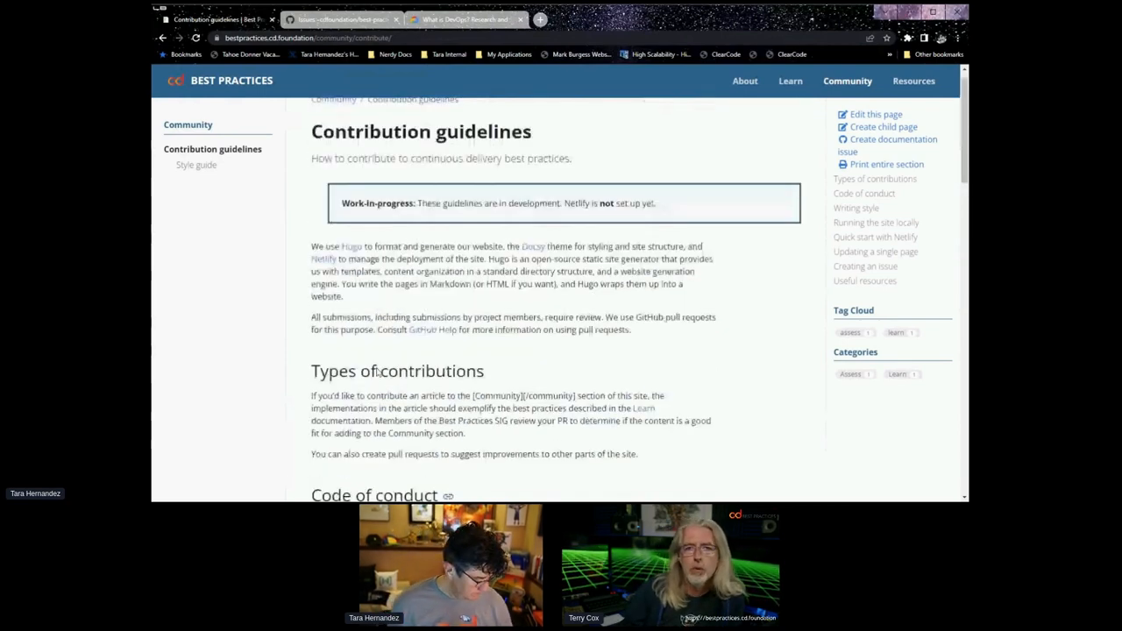
scroll("up", 3)
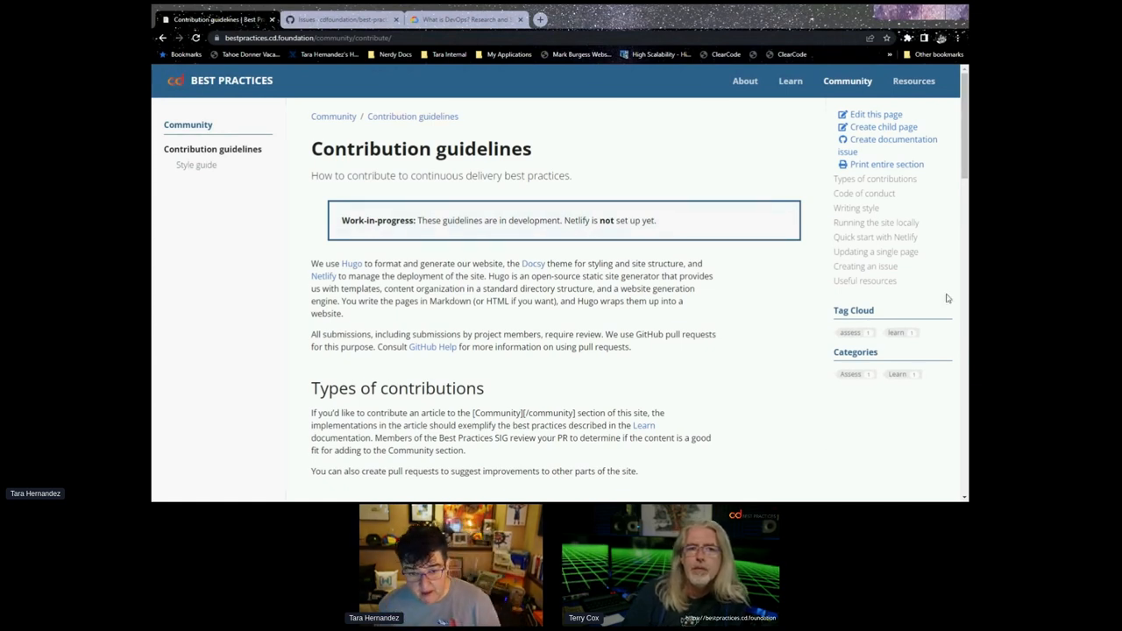
mouse_move(635, 183)
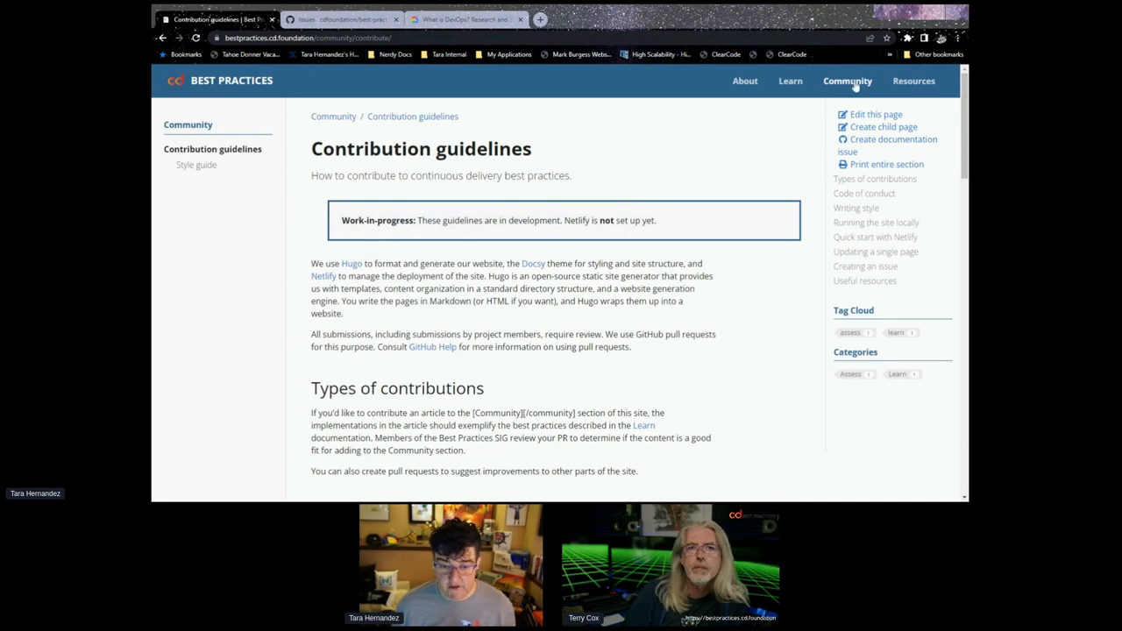
mouse_move(699, 302)
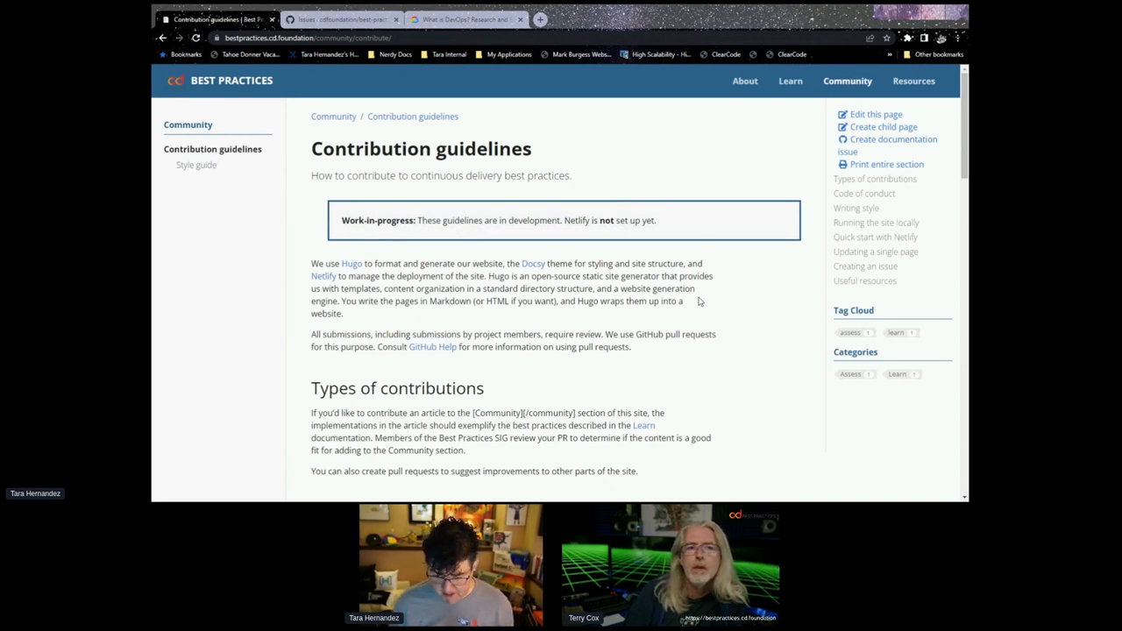
mouse_move(620, 230)
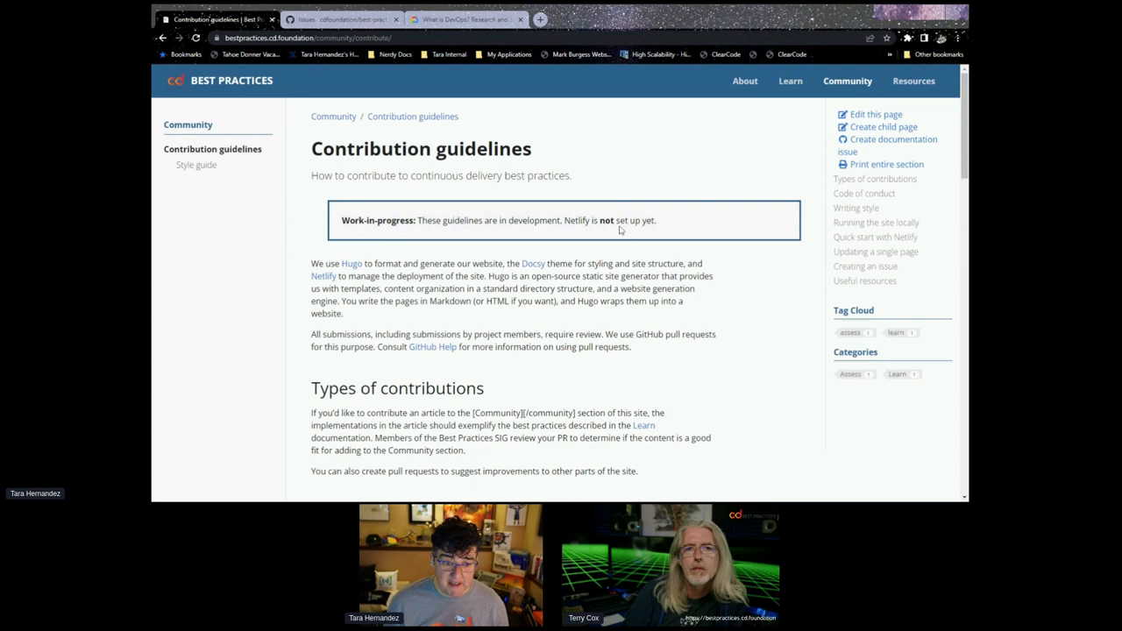
mouse_move(333, 114)
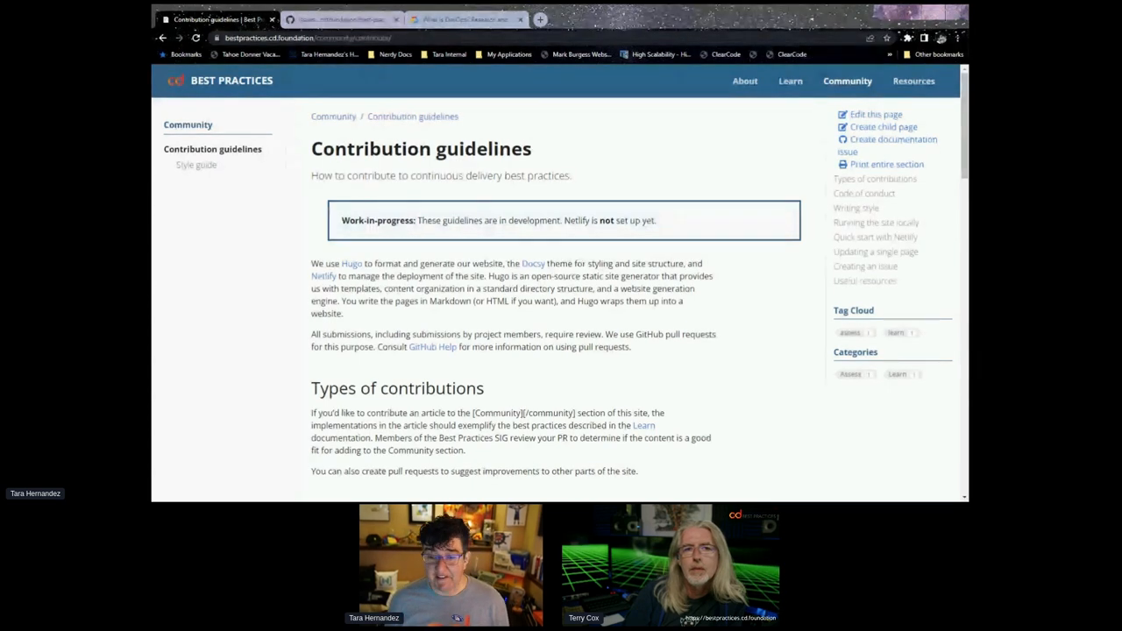
scroll("down", 3)
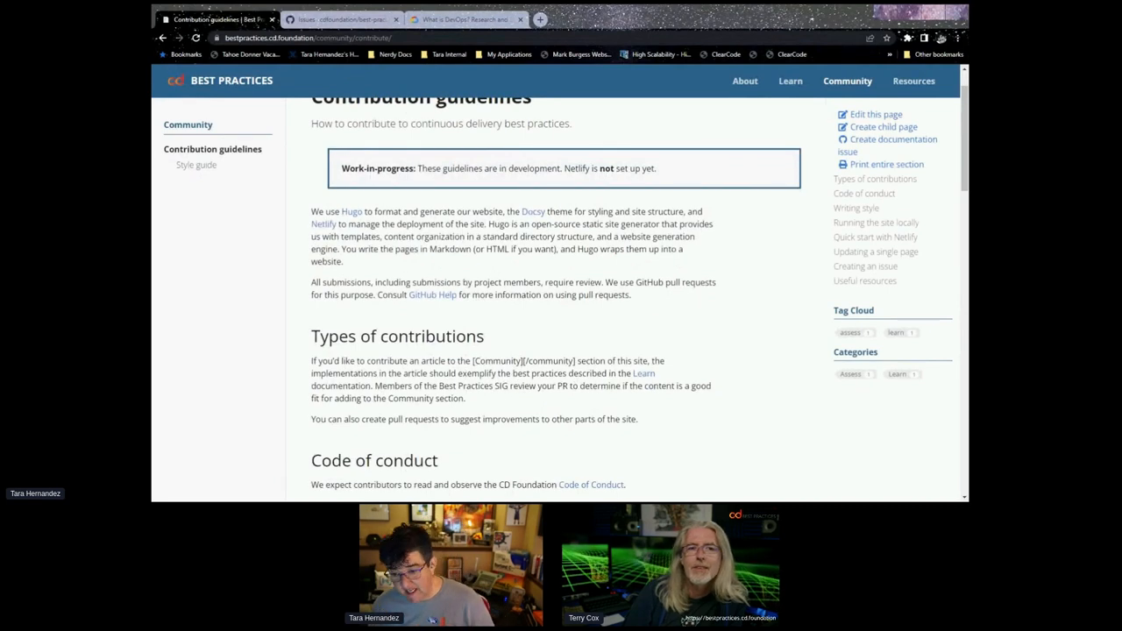
scroll("up", 3)
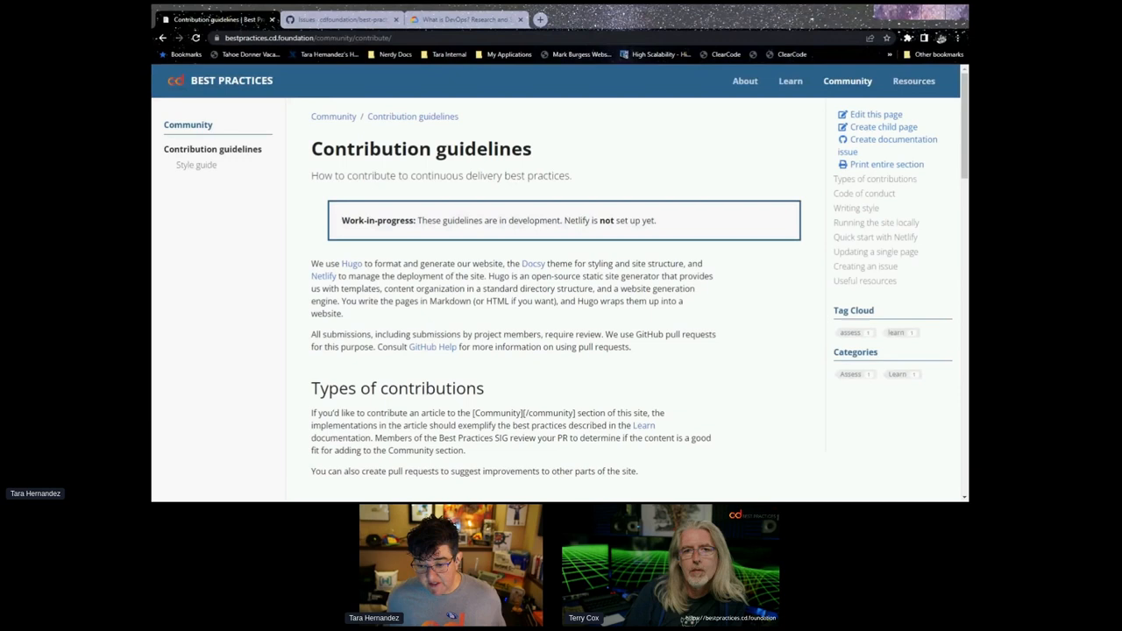
mouse_move(470, 263)
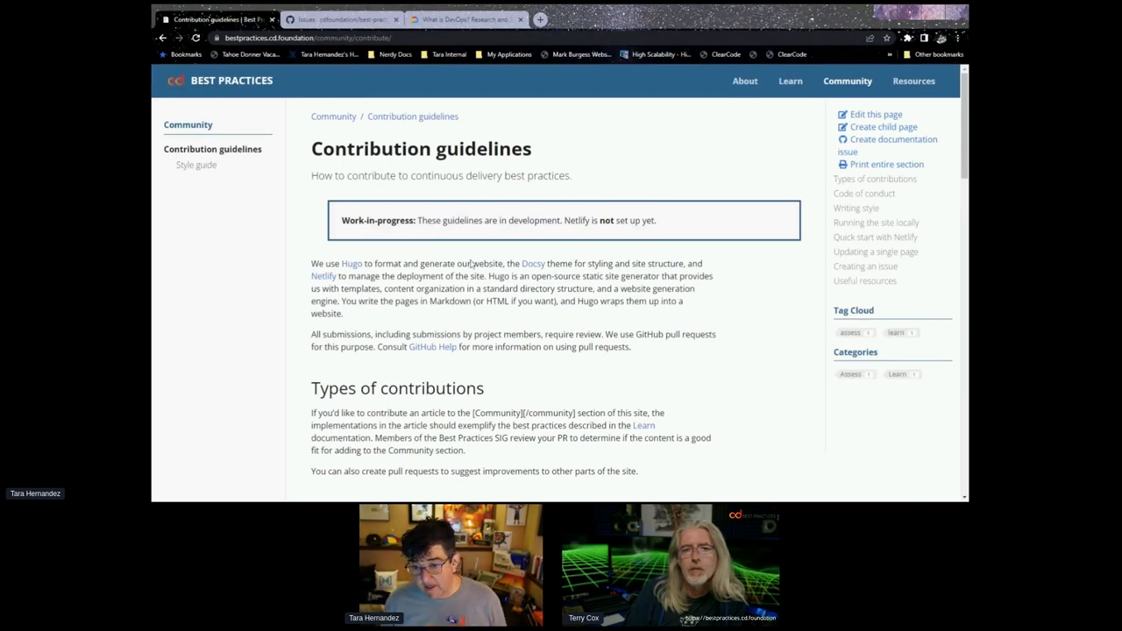
mouse_move(788, 80)
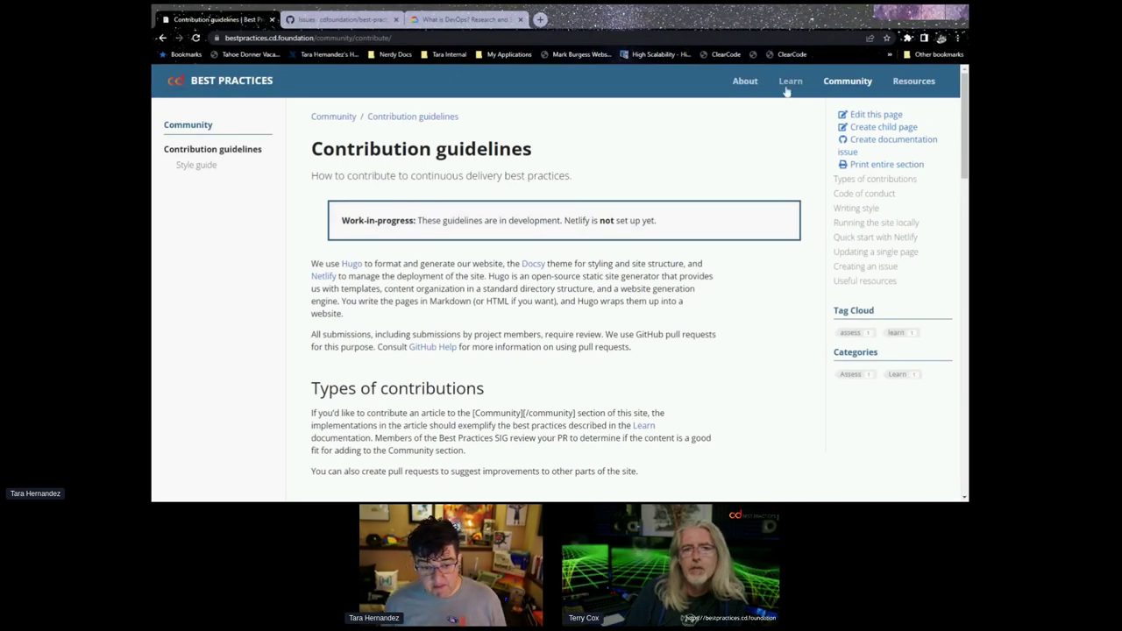
Step: Return to the Learn section's Continuous delivery best practices overview page
left_click(789, 81)
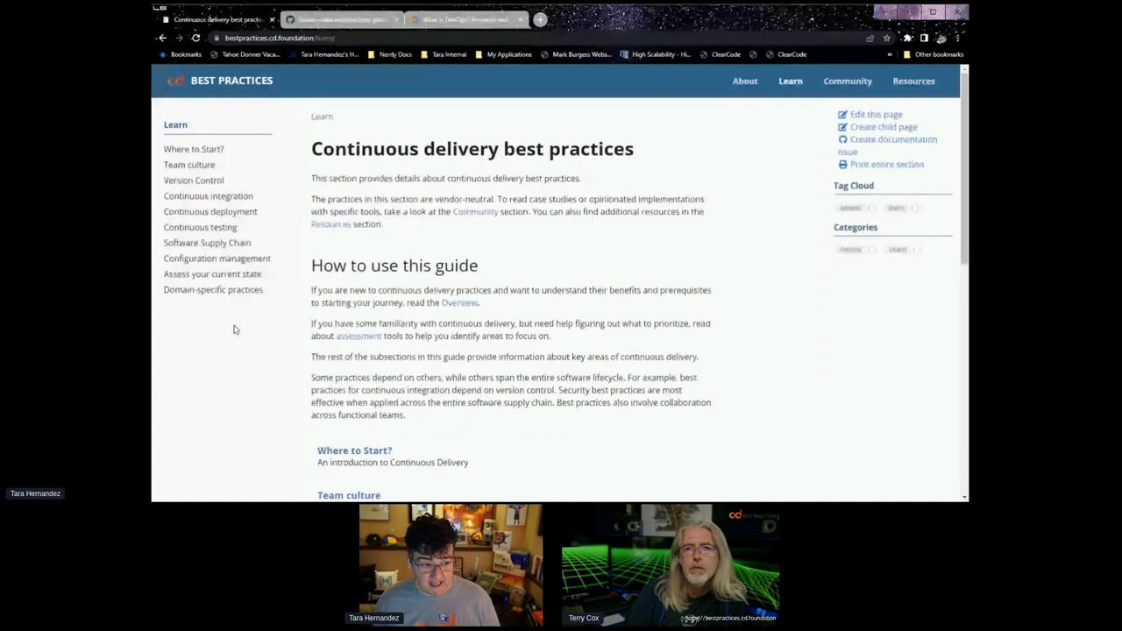
mouse_move(259, 357)
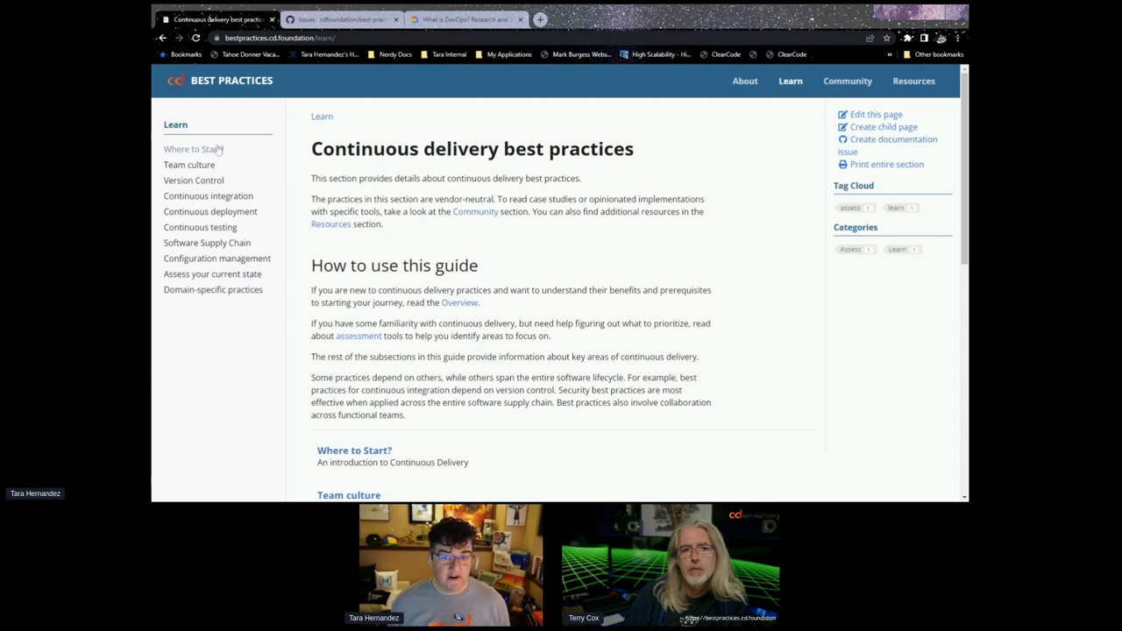
mouse_move(267, 126)
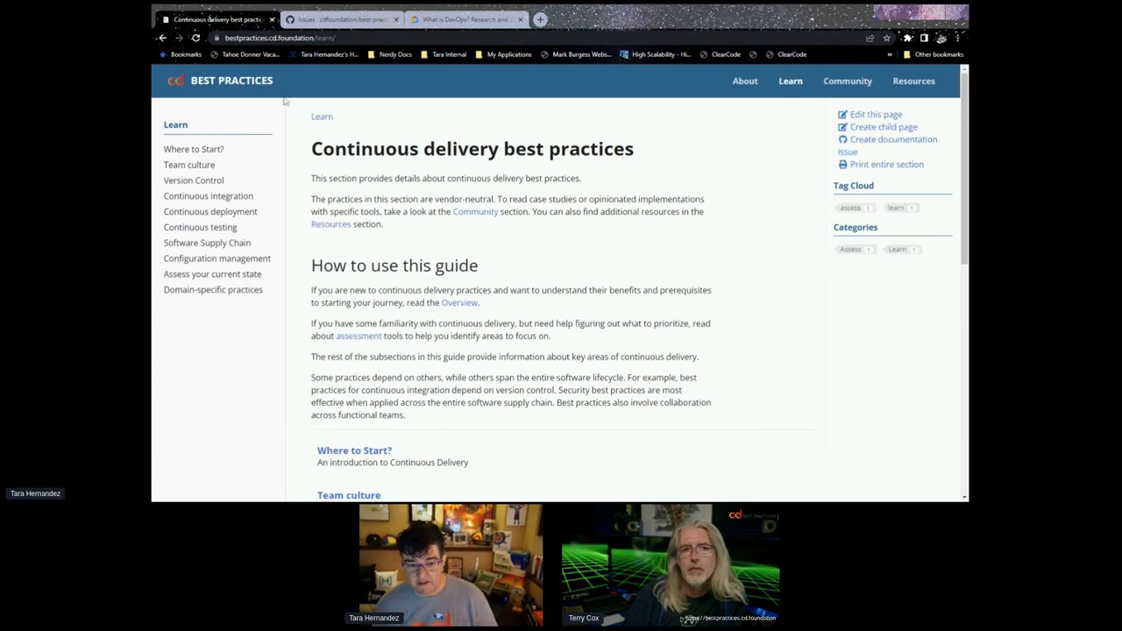
mouse_move(237, 95)
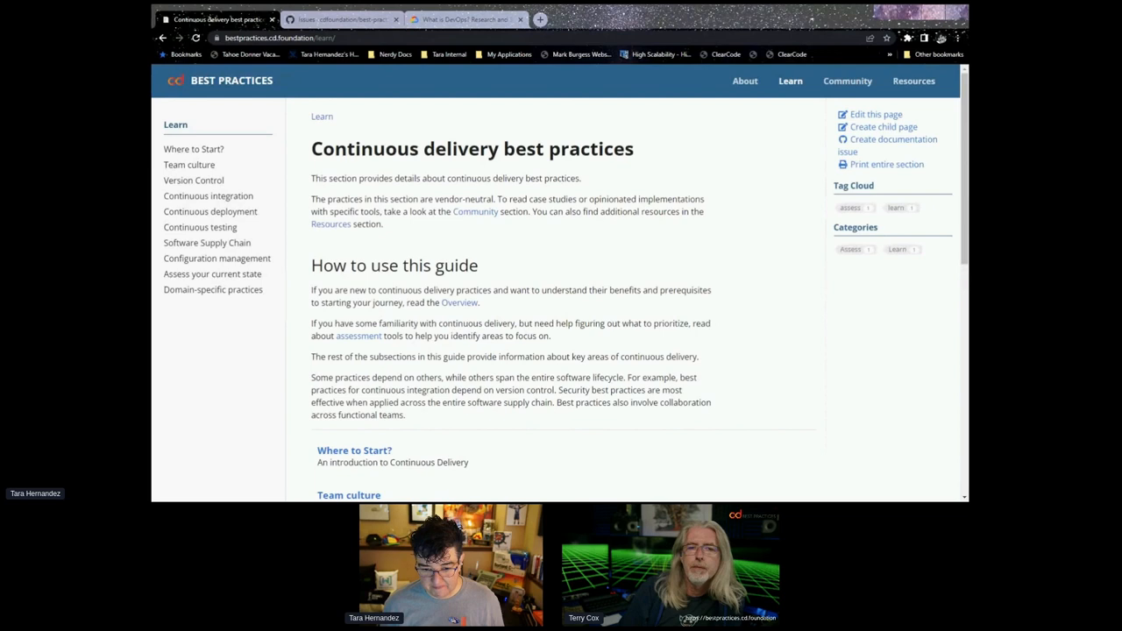
left_click_drag(529, 210, 476, 265)
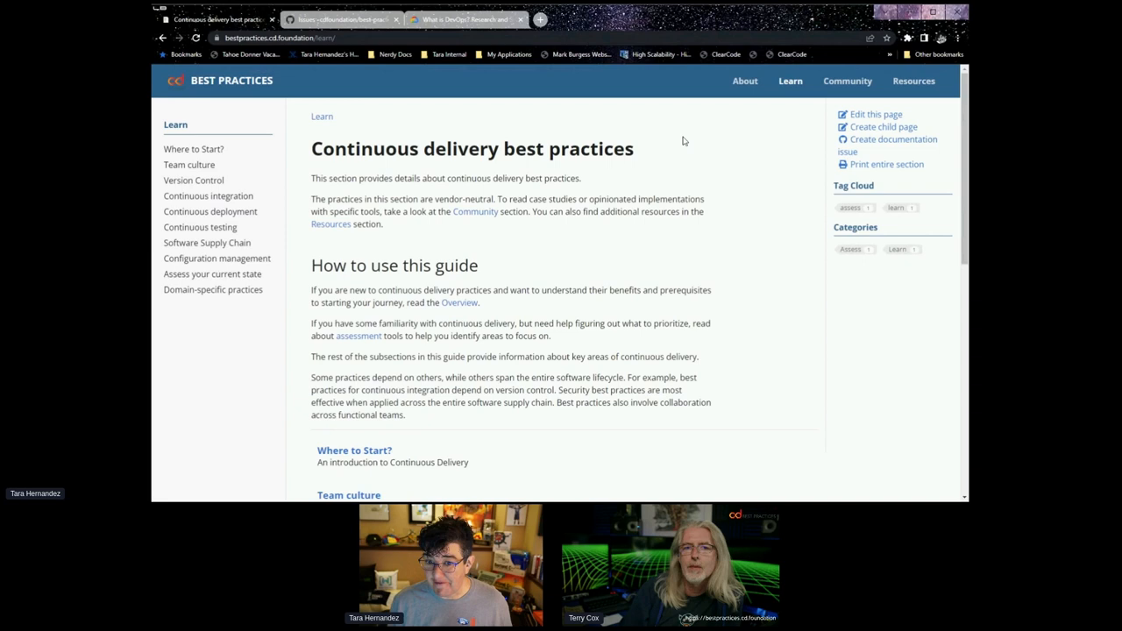
mouse_move(680, 139)
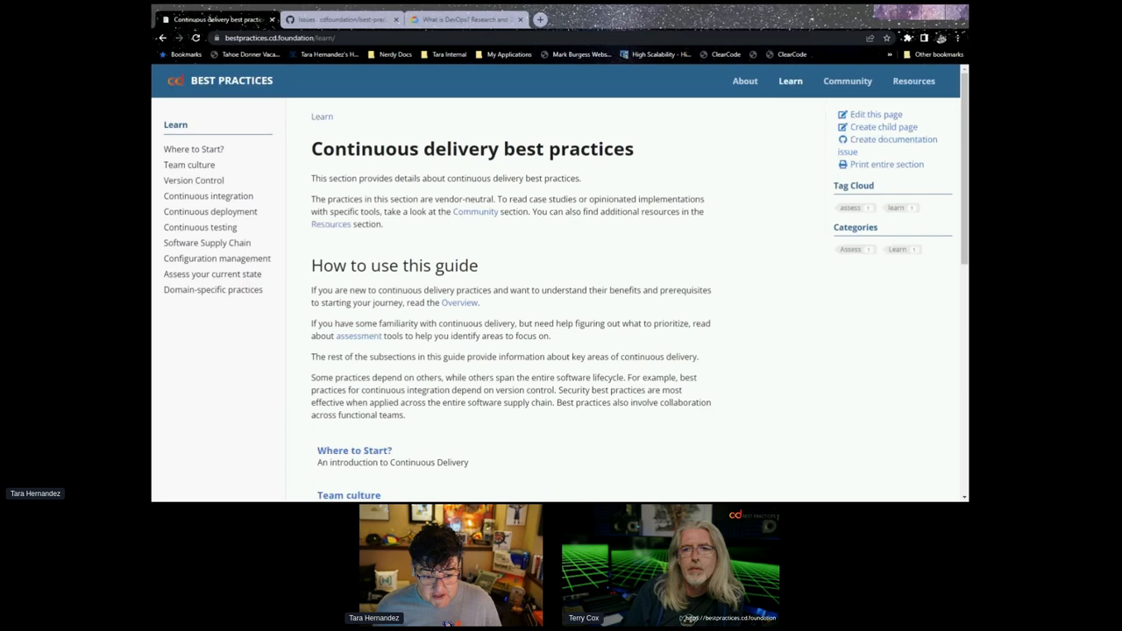
mouse_move(775, 185)
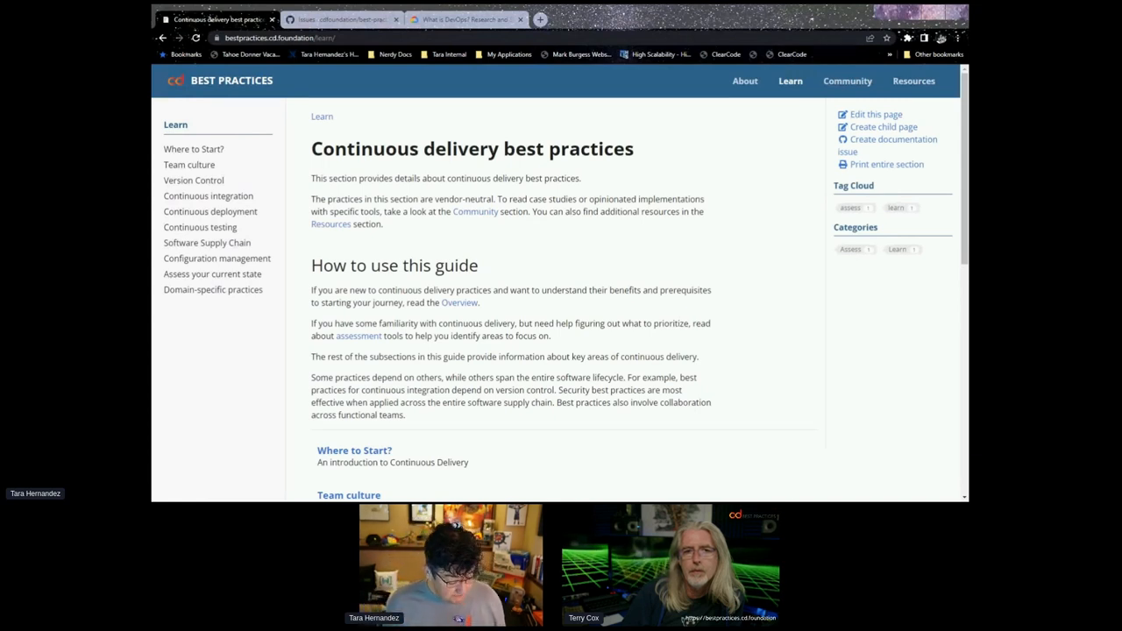
mouse_move(643, 115)
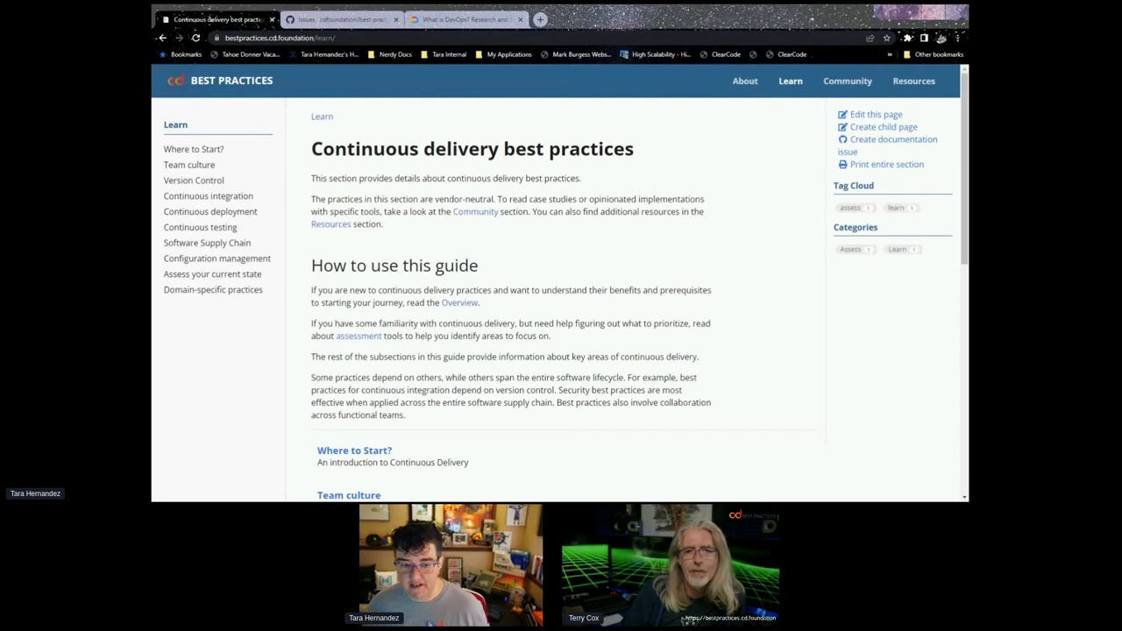
Step: Switch back to the GitHub tab listing the repository's 7 open issues
left_click(342, 20)
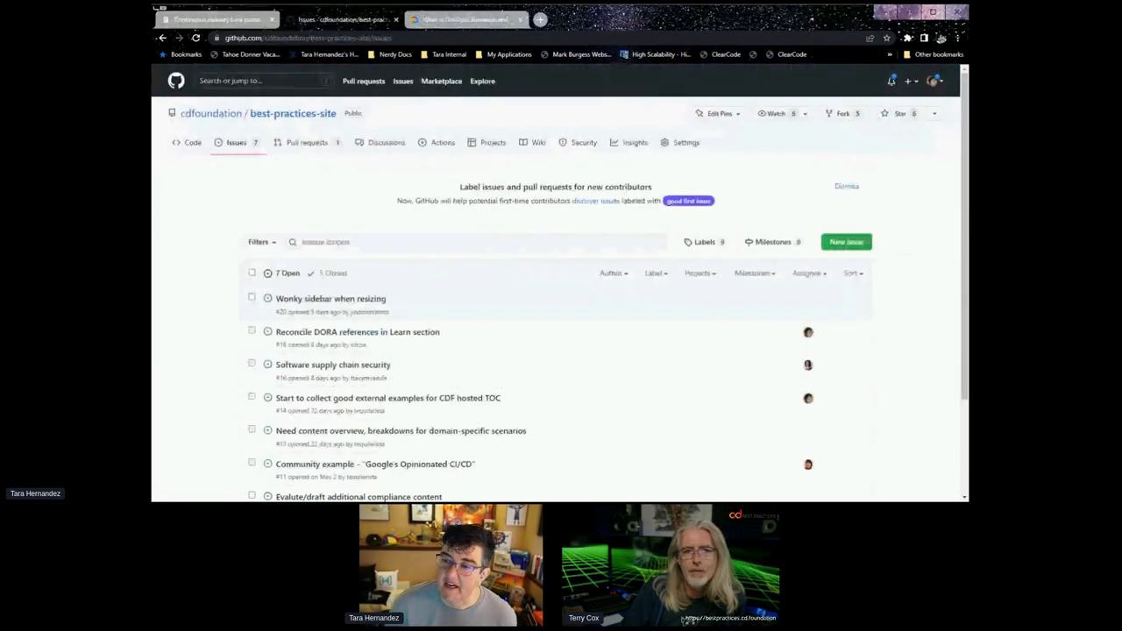